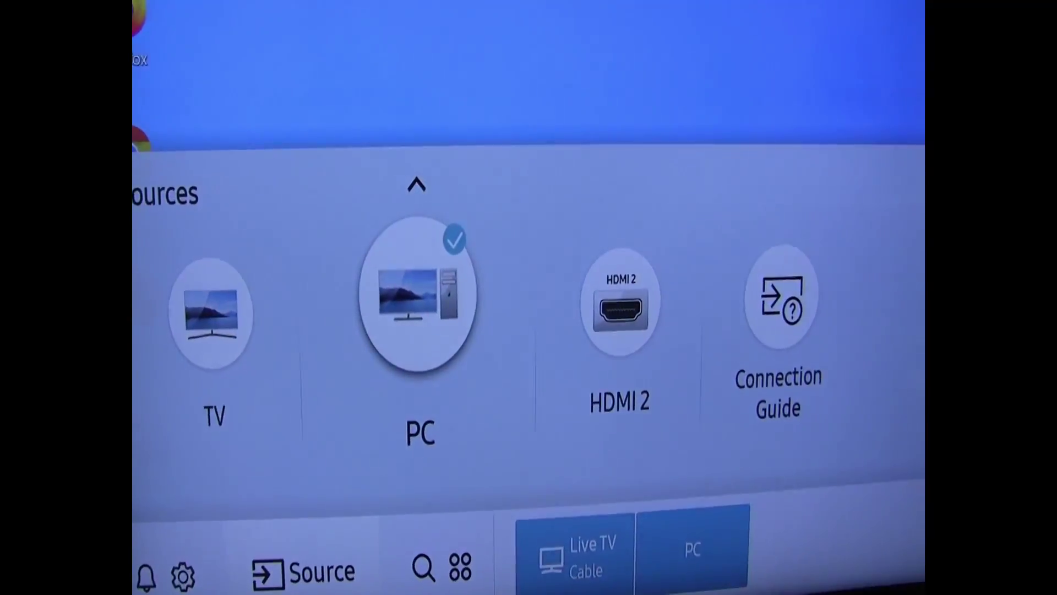
- Select the PC tile so the TV switches to the PC input
click(418, 303)
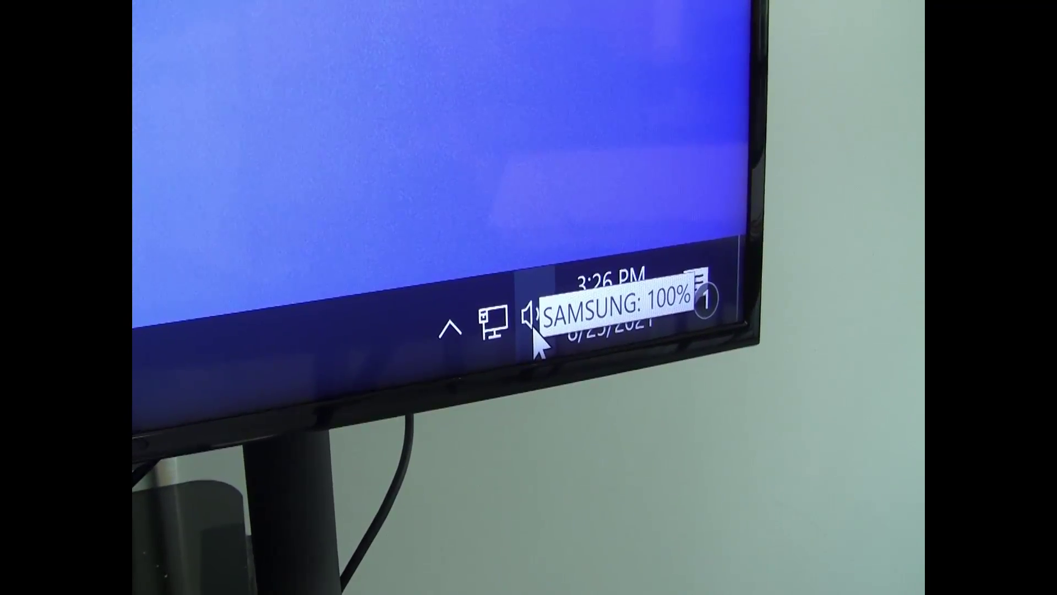
- Show the volume panel confirming SAMSUNG (Intel(R) Display Audio) output at 100
click(529, 322)
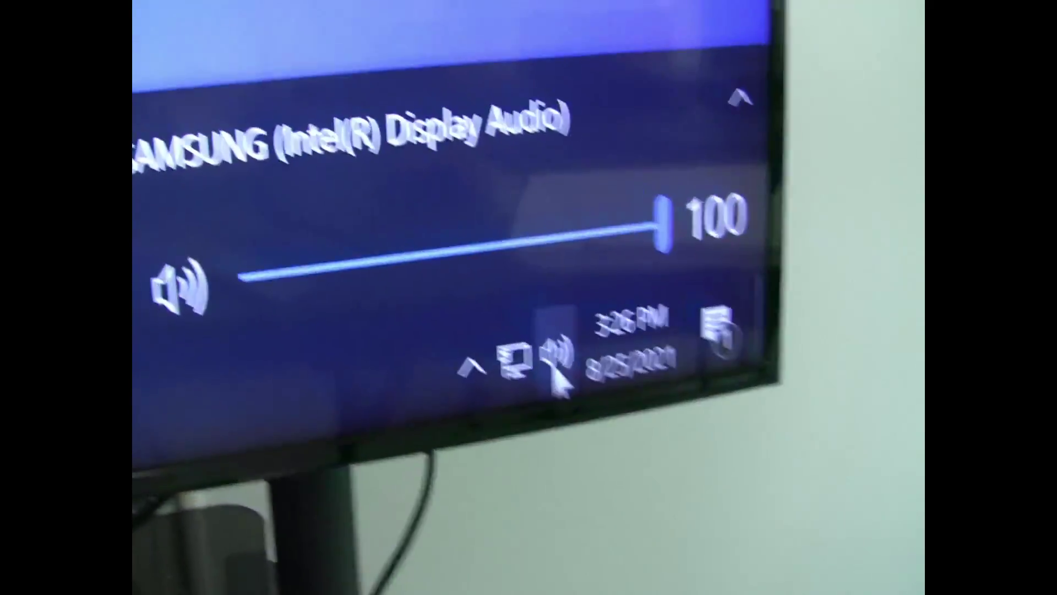